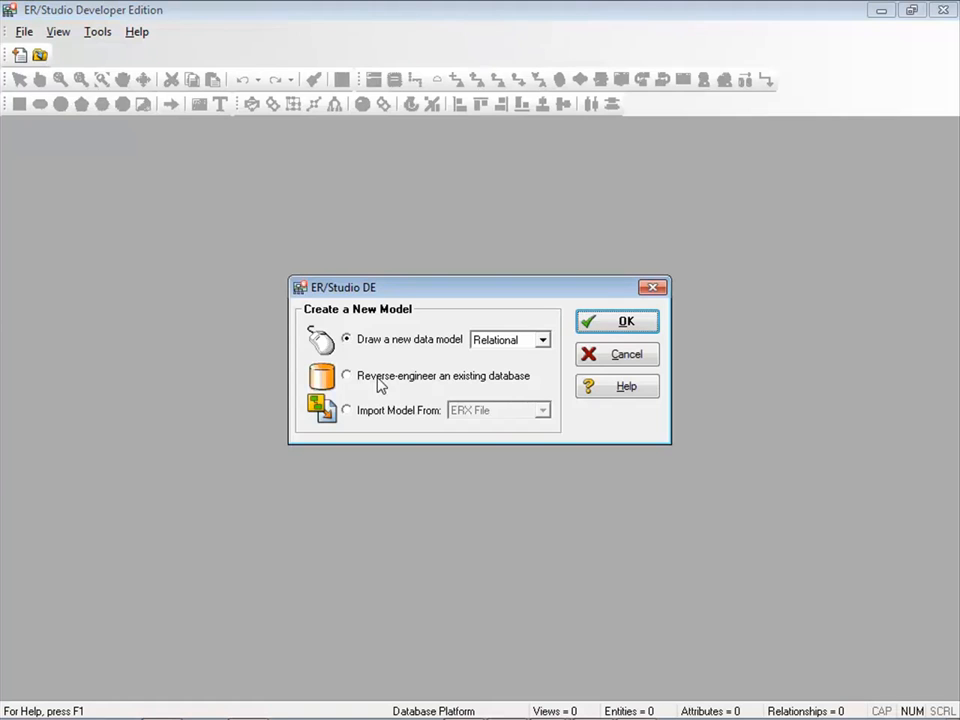
Run the reverse-engineer wizard on the Oracle lab database selecting all object types, producing the logical model
left_click(616, 320)
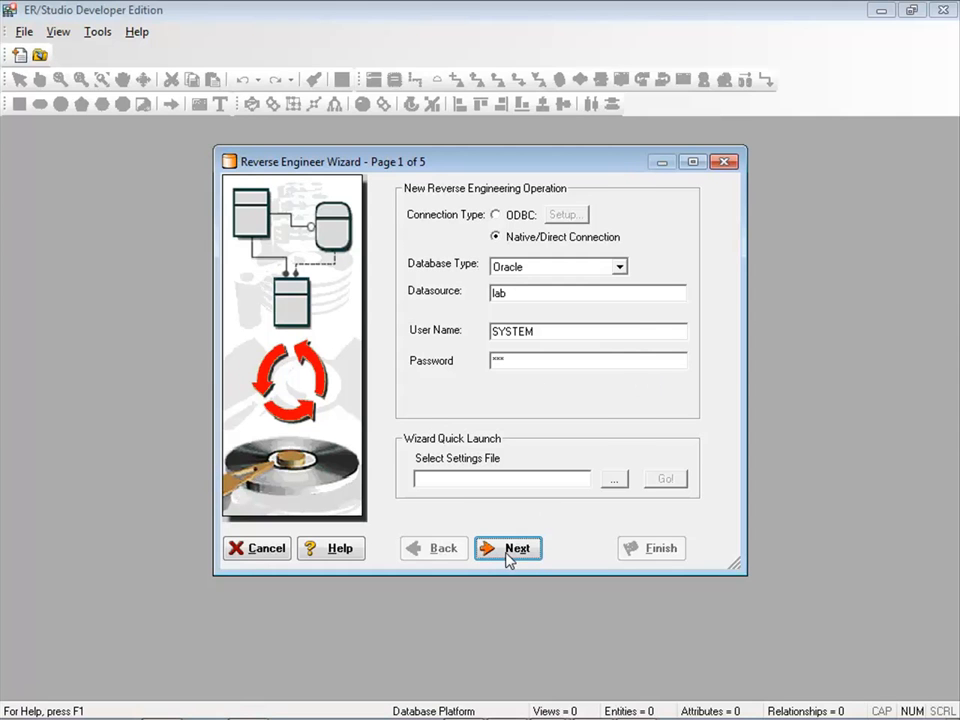
left_click(506, 548)
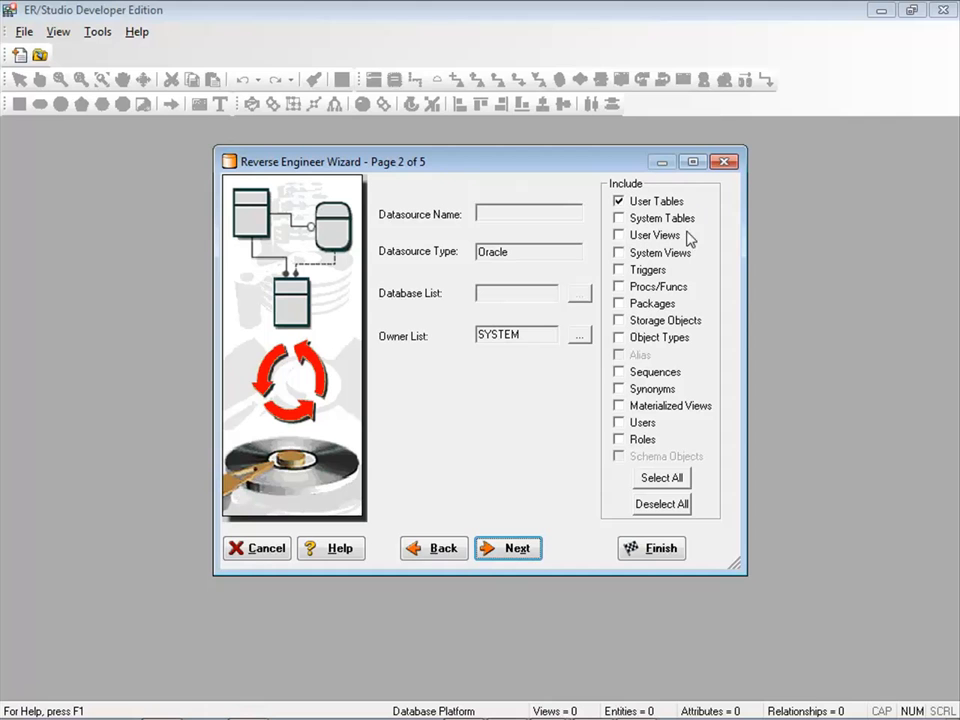
mouse_move(688, 252)
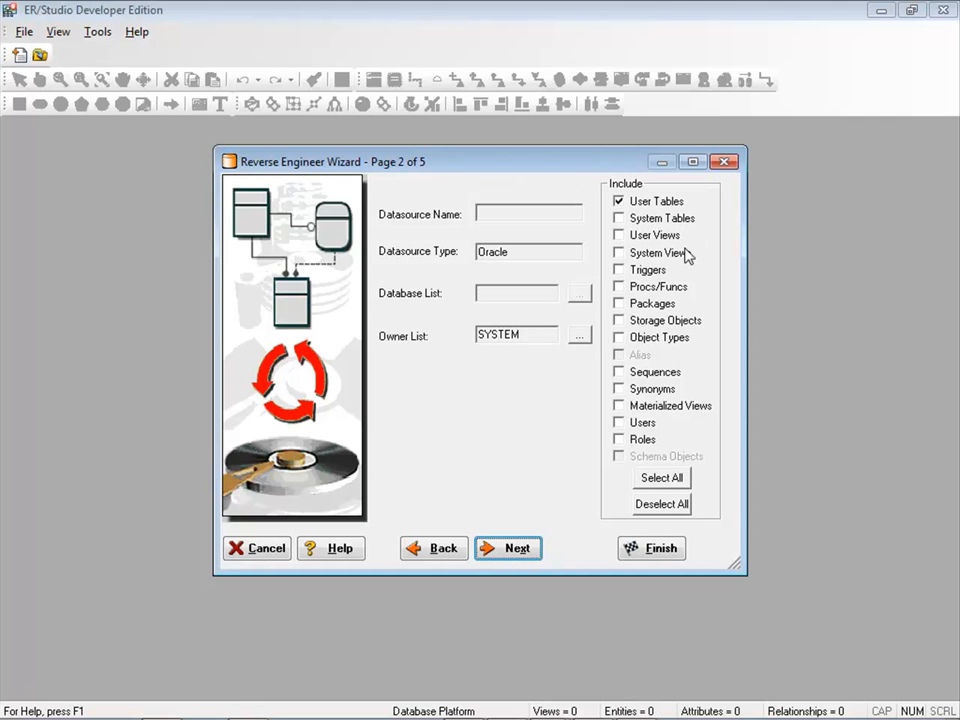
mouse_move(676, 516)
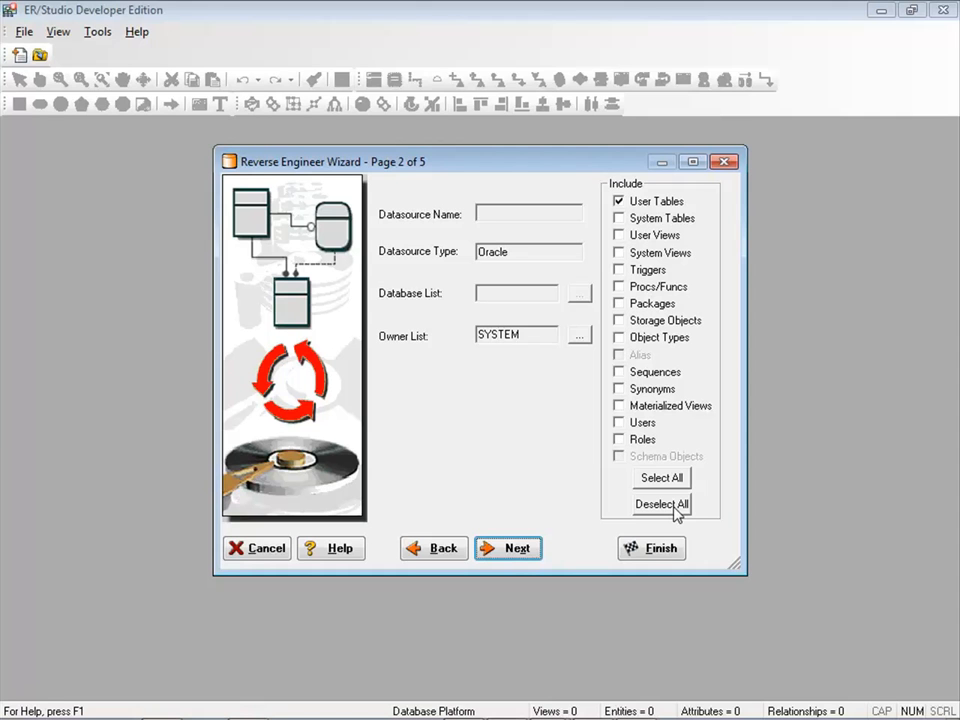
left_click(660, 476)
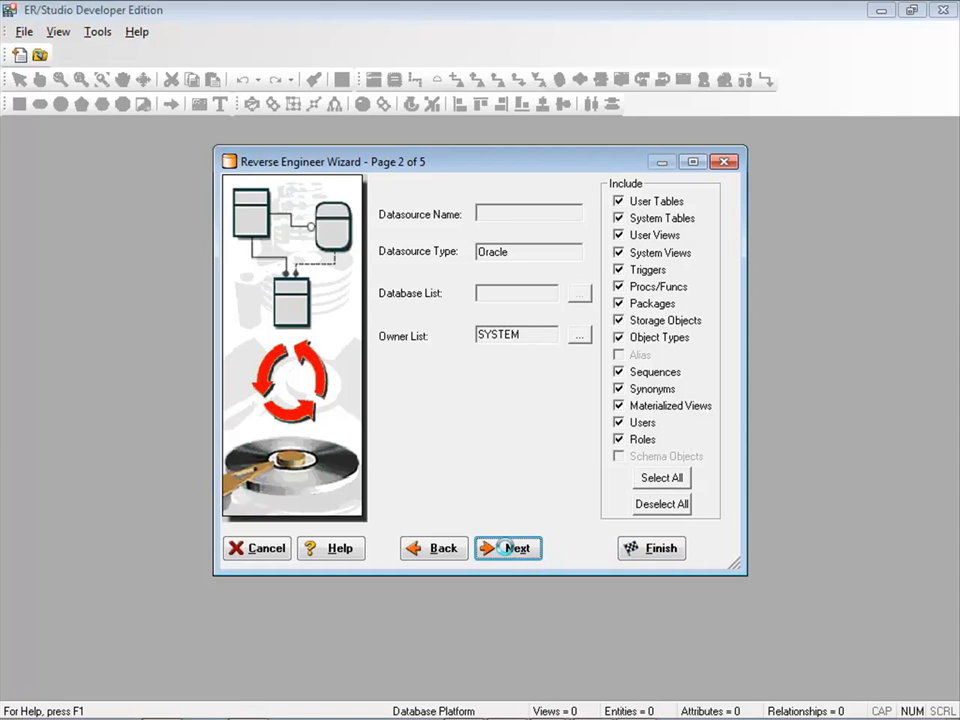
left_click(508, 548)
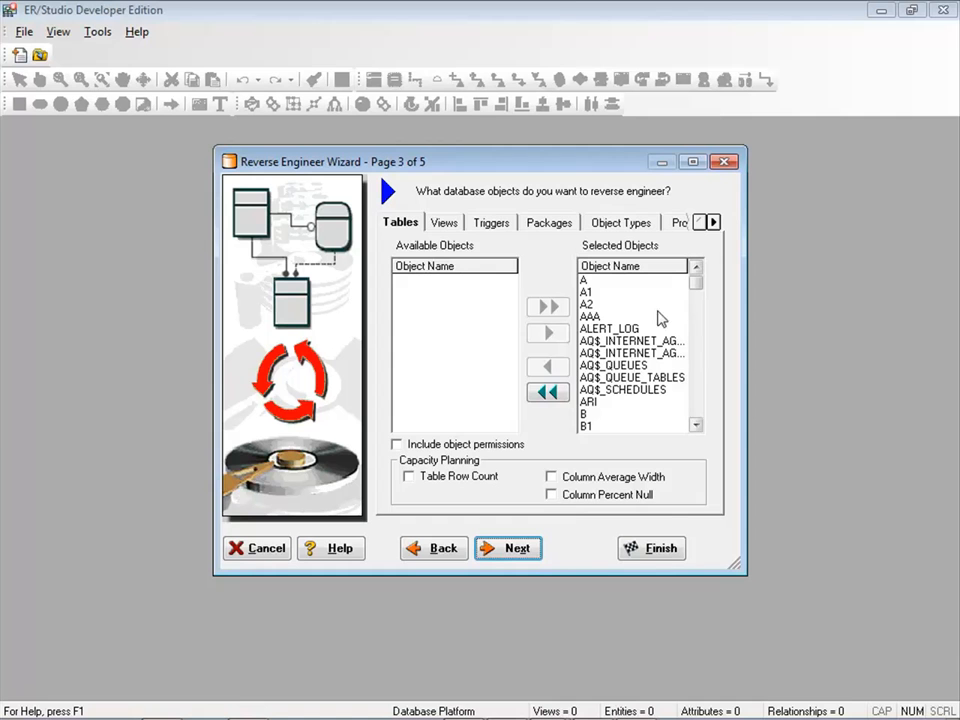
left_click(508, 548)
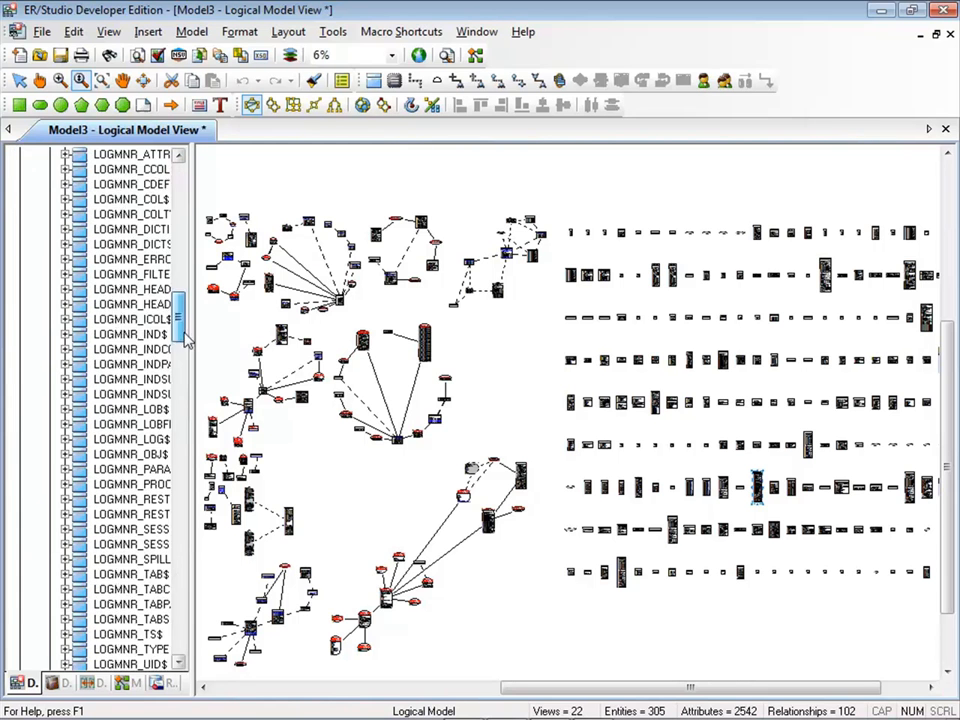
Bring up PS_PAY_CALENDAR in the Entity Editor to review its attributes and datatypes
scroll("down", 3)
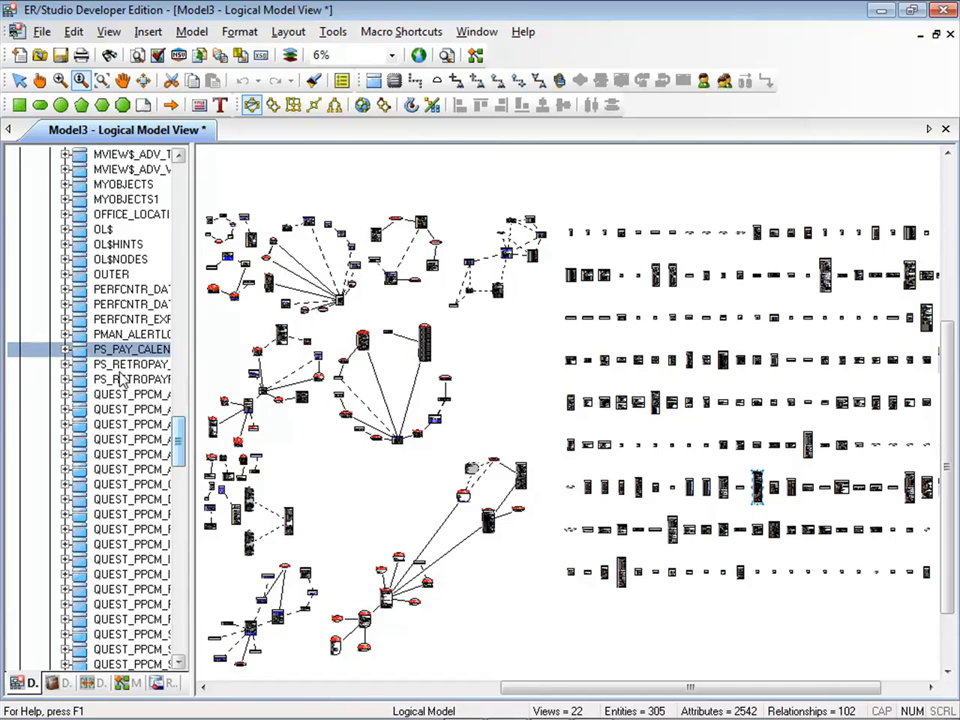
double_click(130, 348)
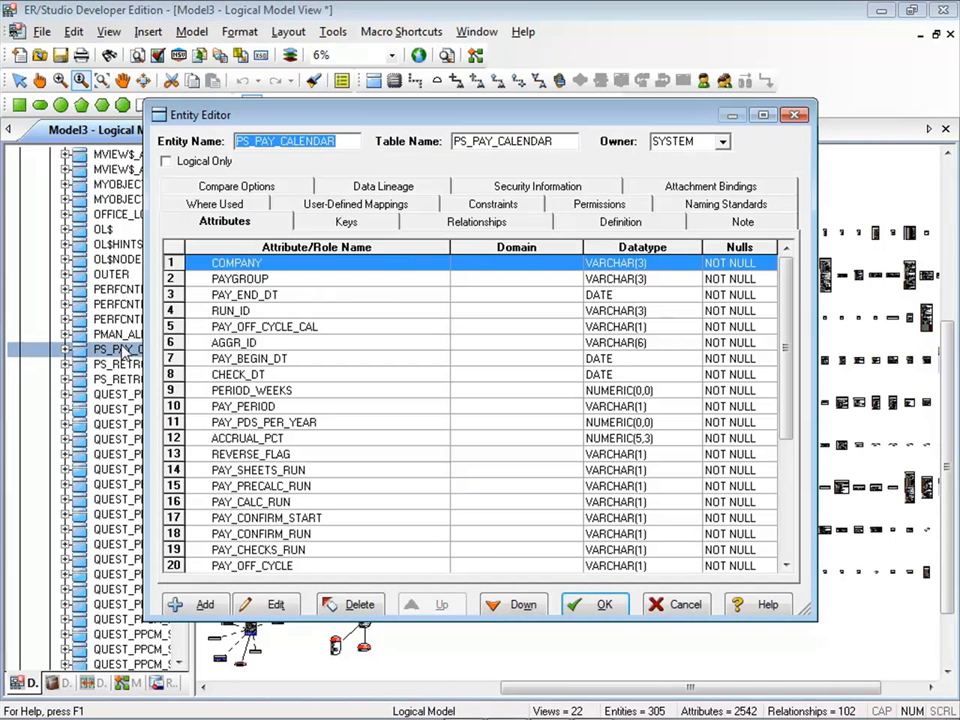
mouse_move(304, 502)
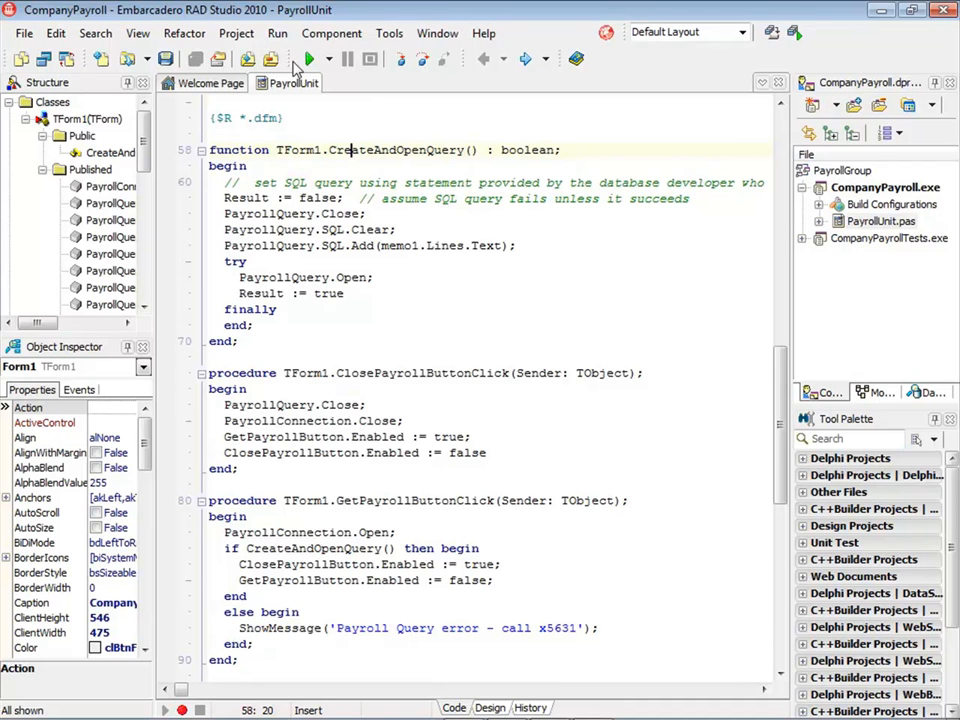
Run the CompanyPayrollTests project from TestPayrollUnit and start its checked DUnit test cases
left_click(310, 58)
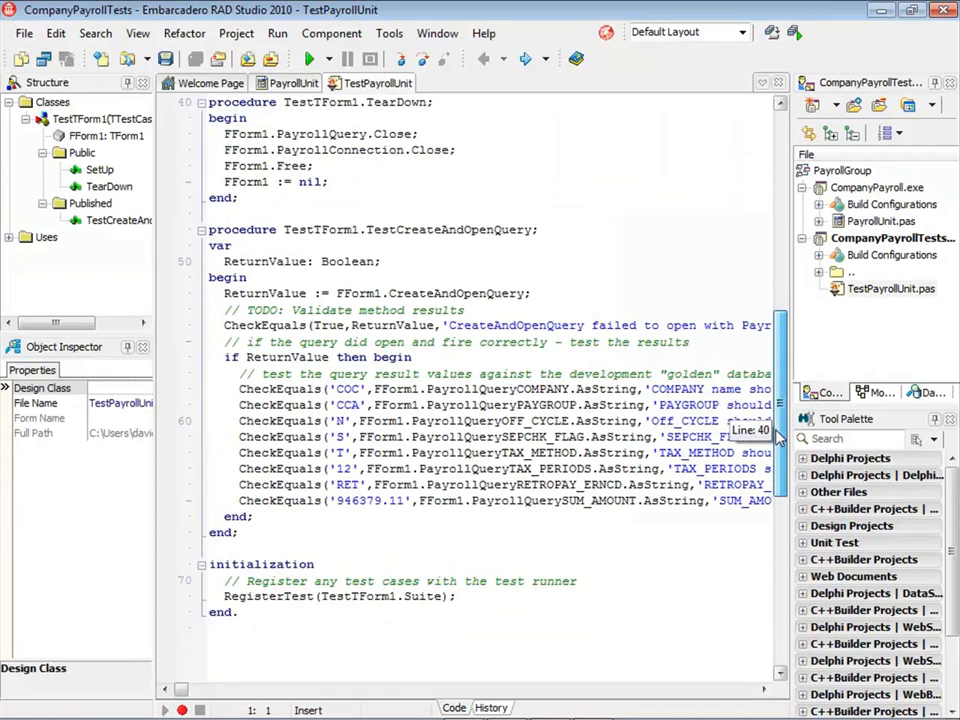
scroll("up", 3)
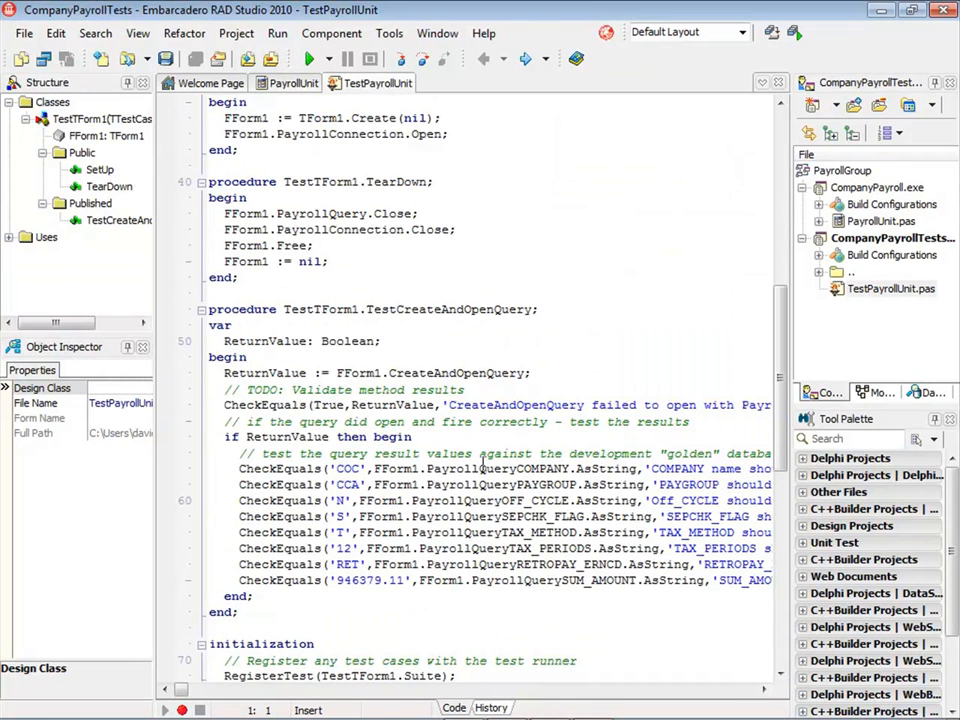
mouse_move(470, 468)
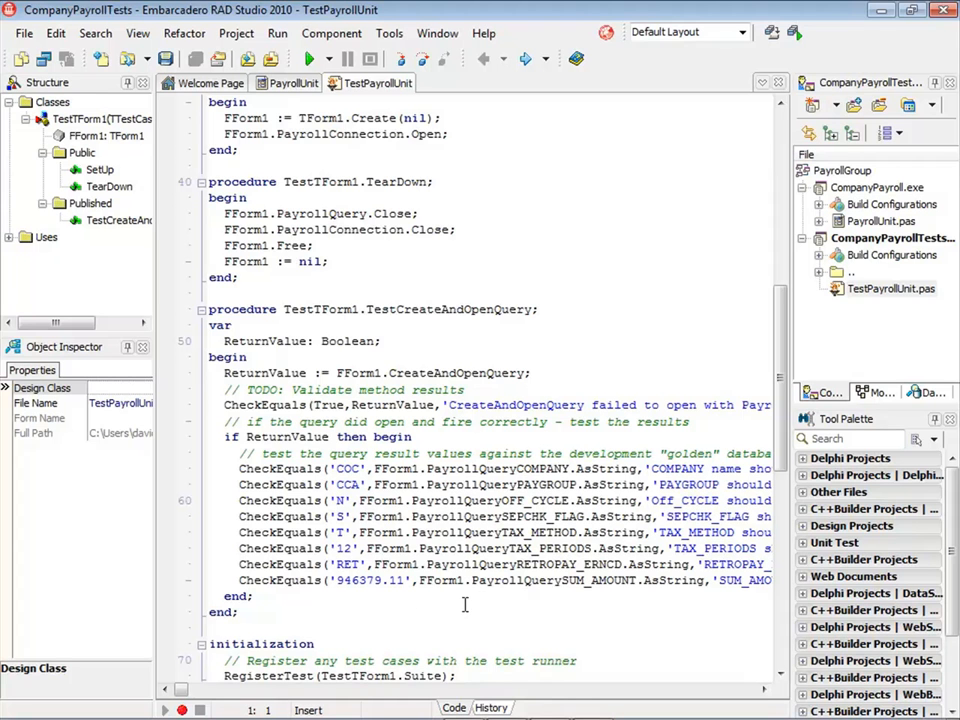
mouse_move(400, 622)
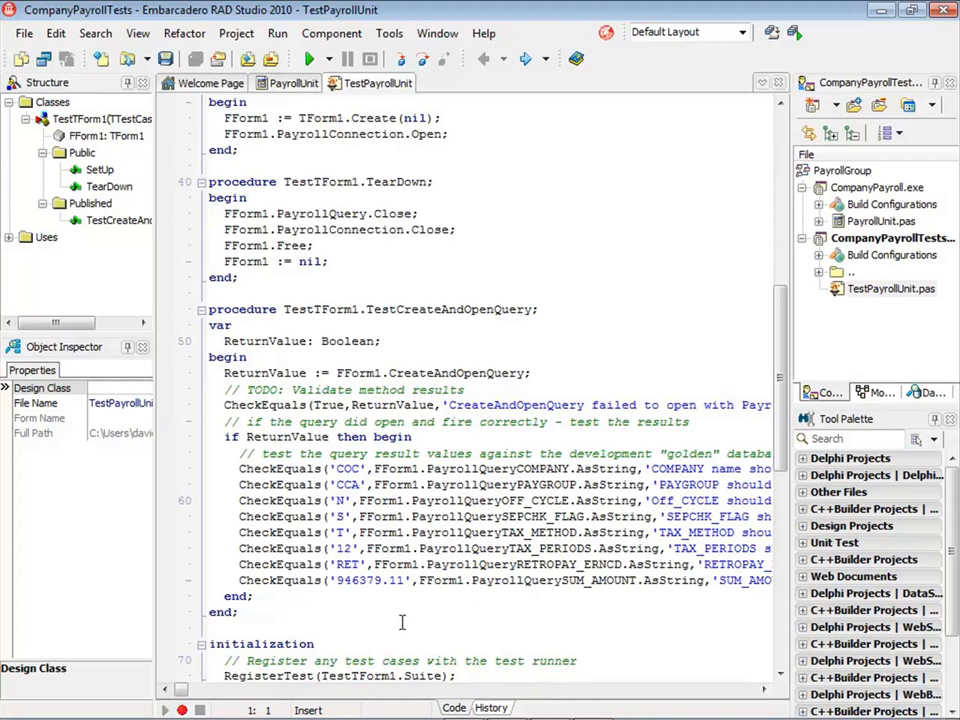
left_click(308, 58)
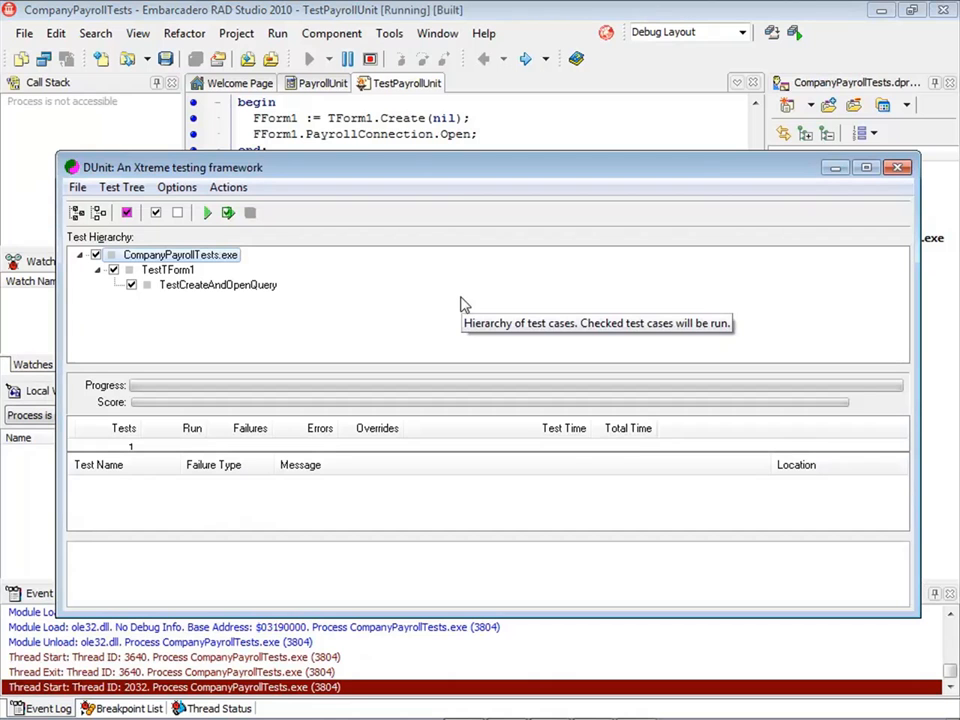
left_click(208, 212)
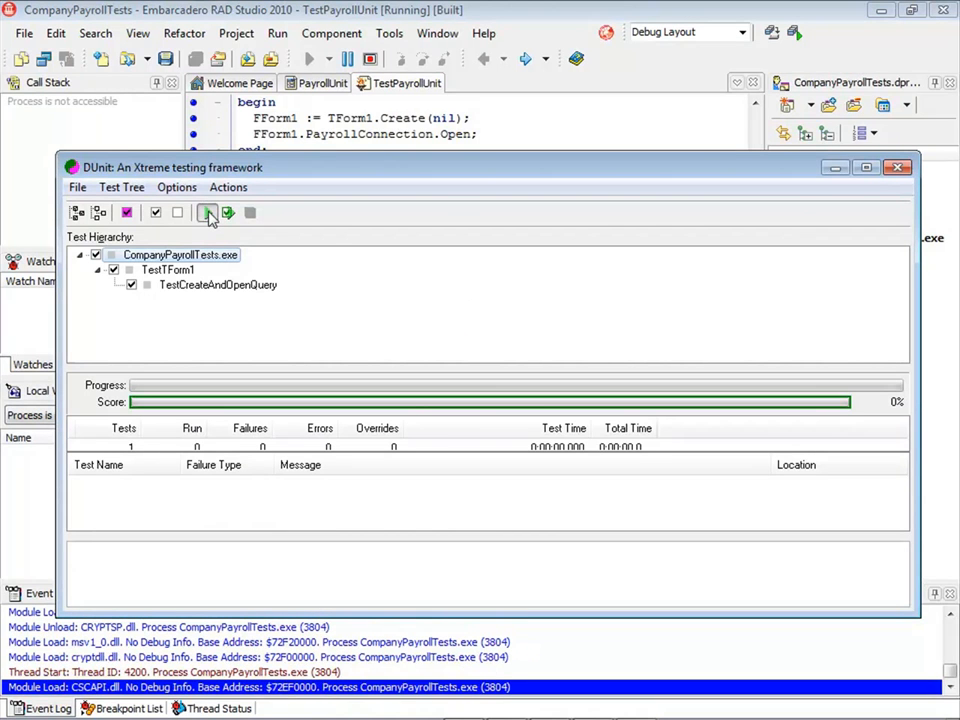
left_click(208, 212)
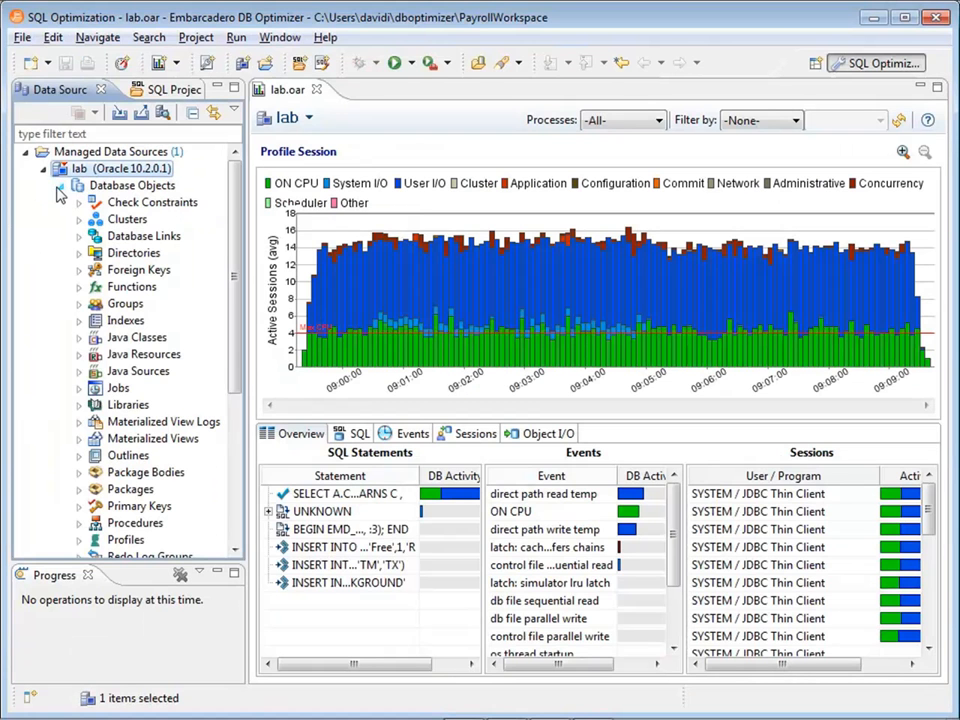
Profile the lab data source from the Data Source Explorer in a new session
left_click(60, 184)
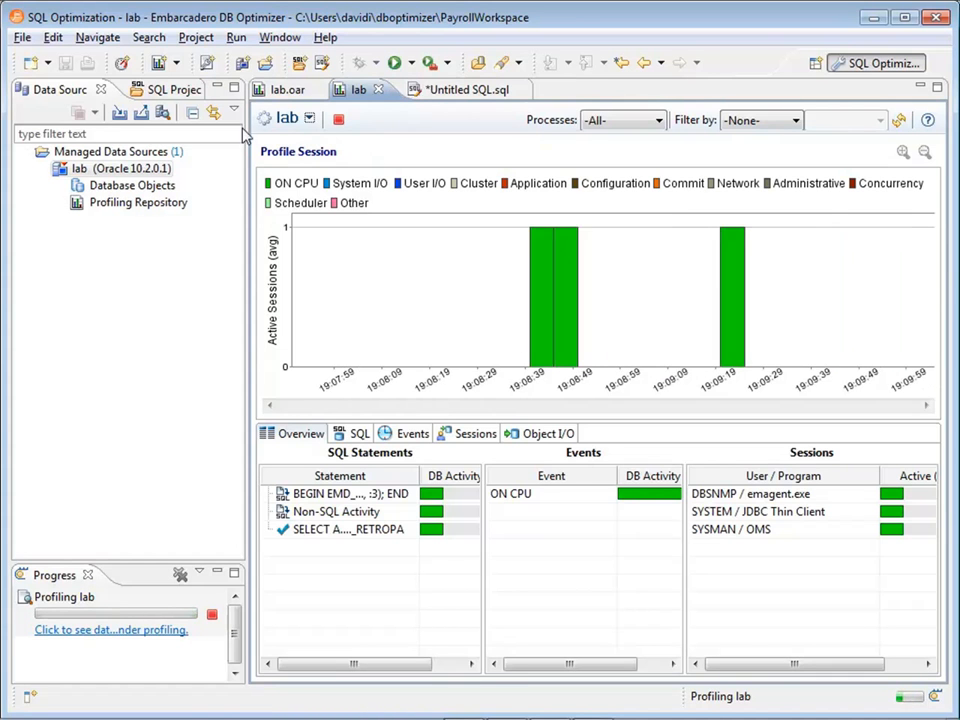
mouse_move(122, 62)
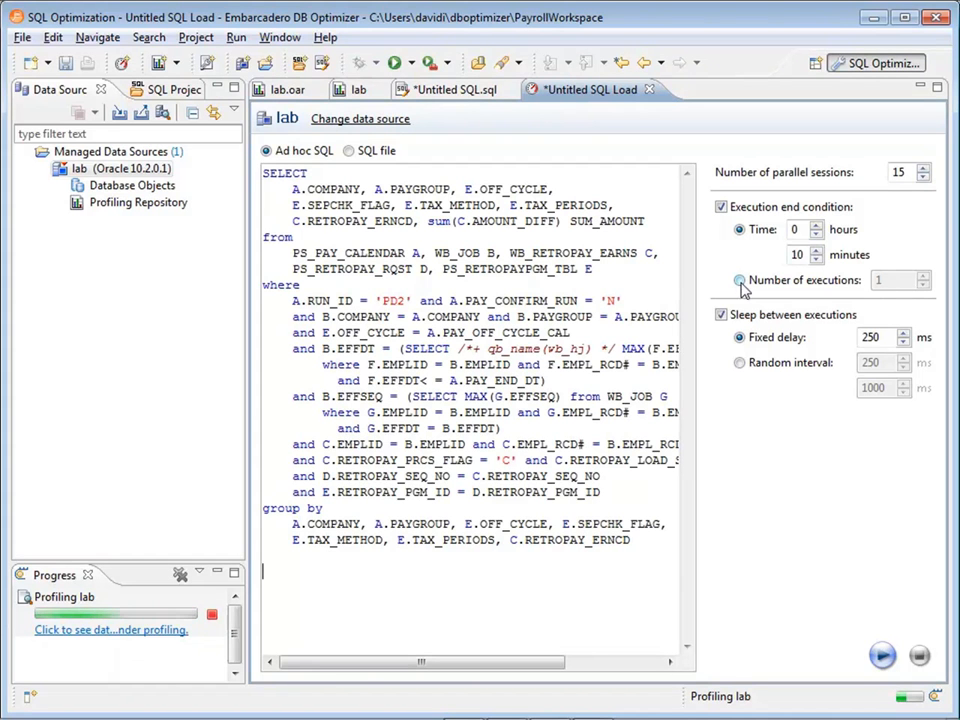
Run the retropay load test with 10 executions, 15 sessions and no sleep between executions
left_click(740, 280)
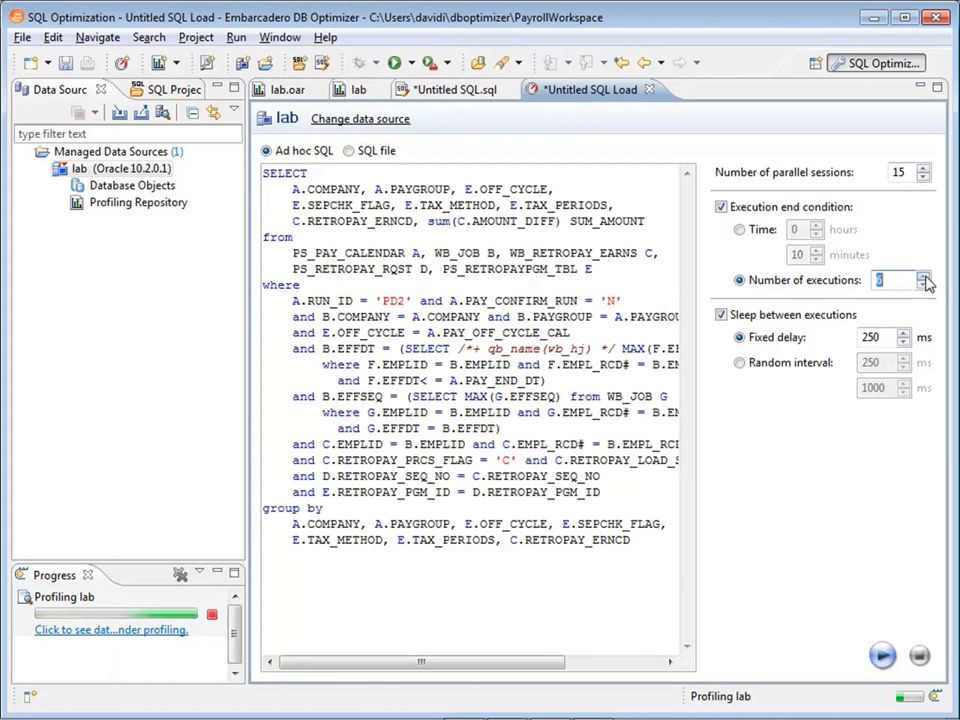
left_click(924, 276)
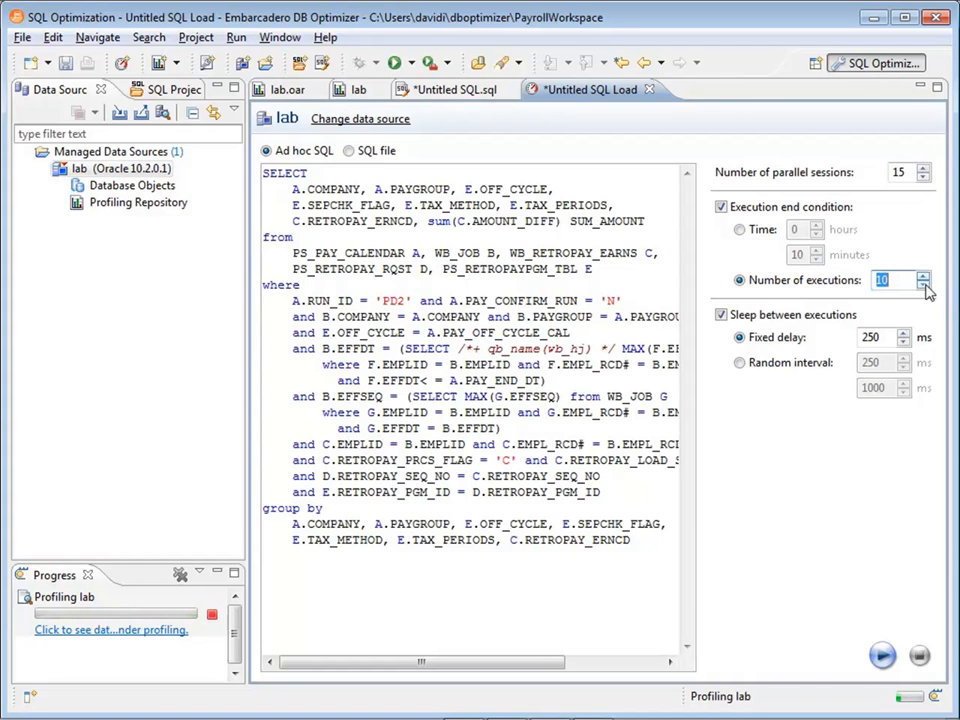
left_click(720, 314)
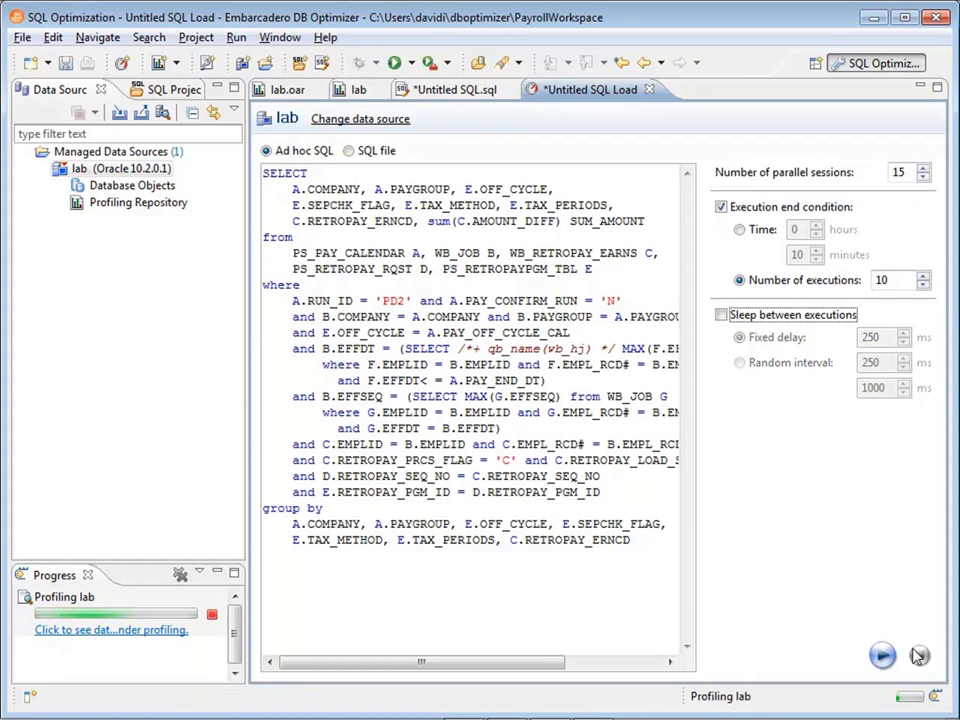
left_click(882, 656)
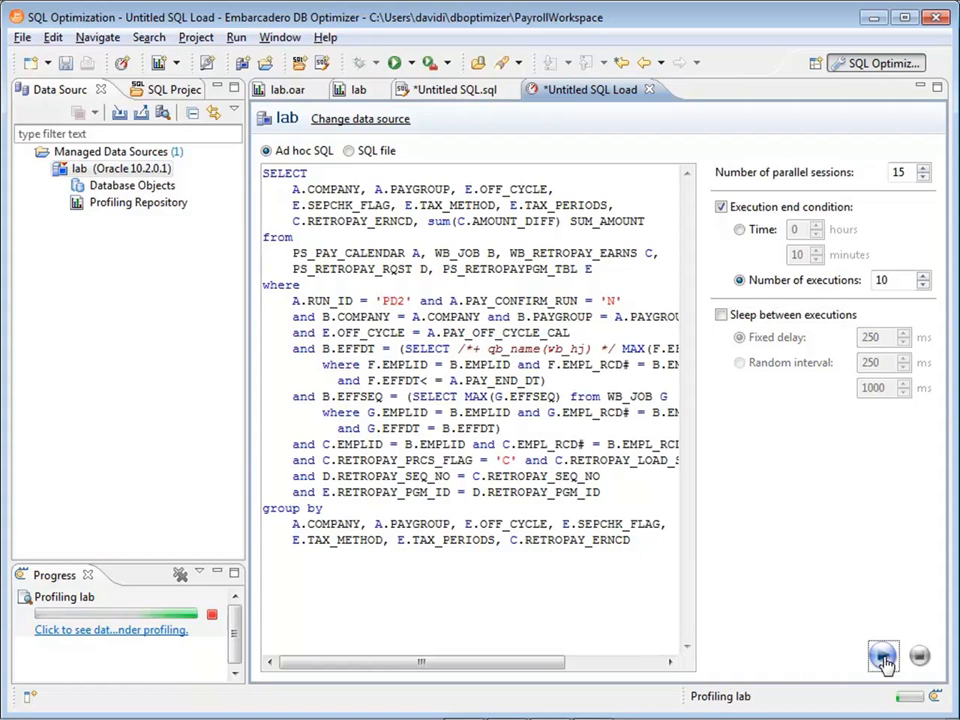
left_click(884, 656)
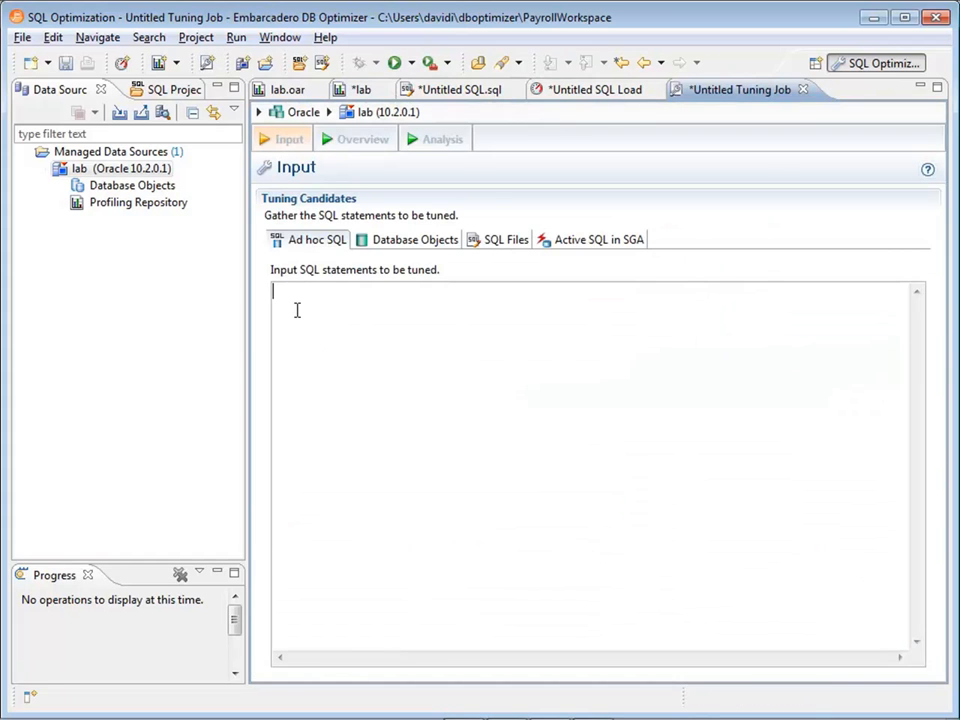
Paste the SELECT into the tuning job and run it with Execute each generated case enabled
type("SELECT")
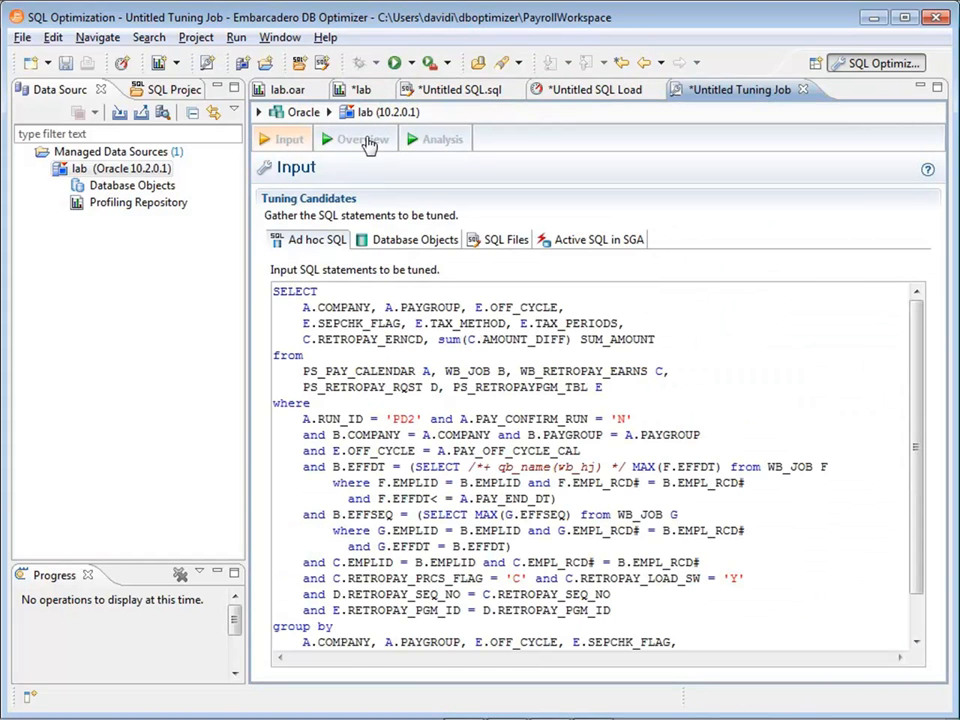
left_click(358, 138)
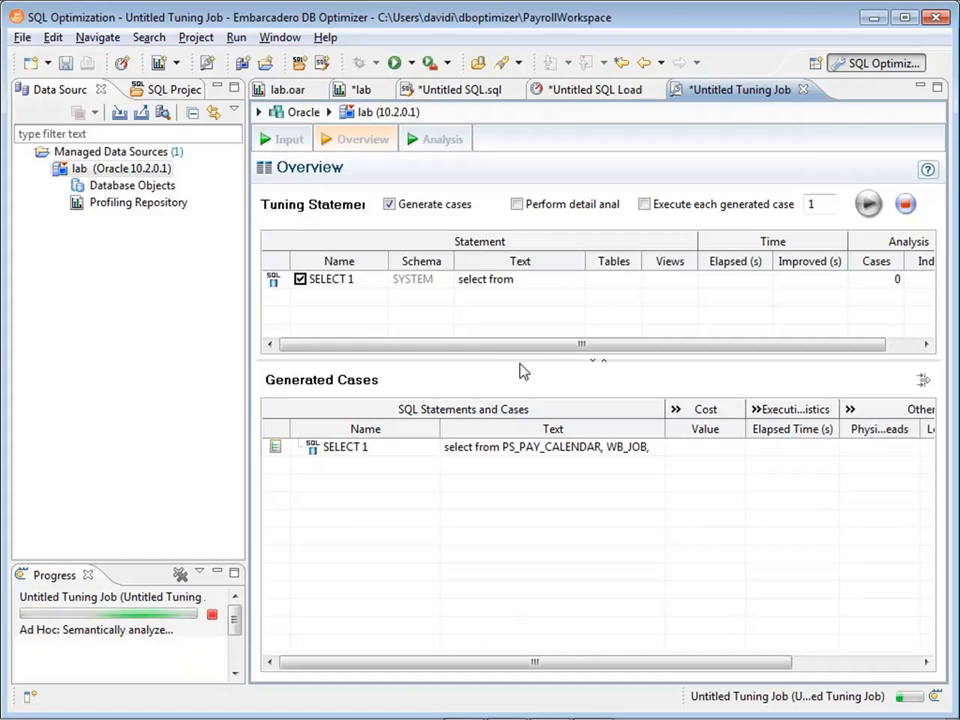
left_click(644, 204)
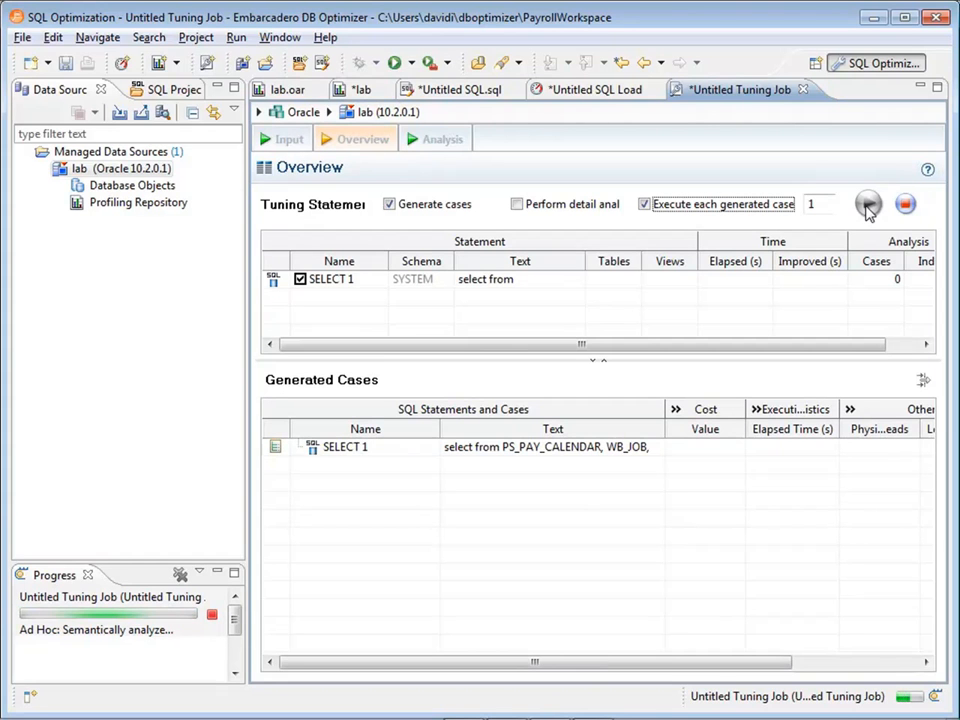
left_click(866, 204)
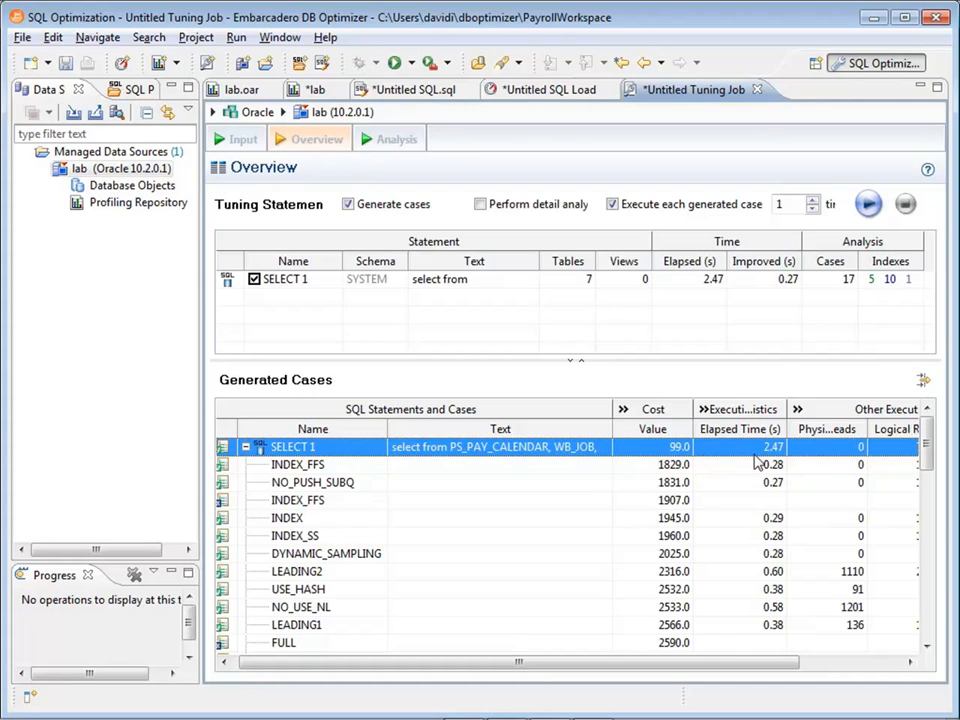
mouse_move(476, 376)
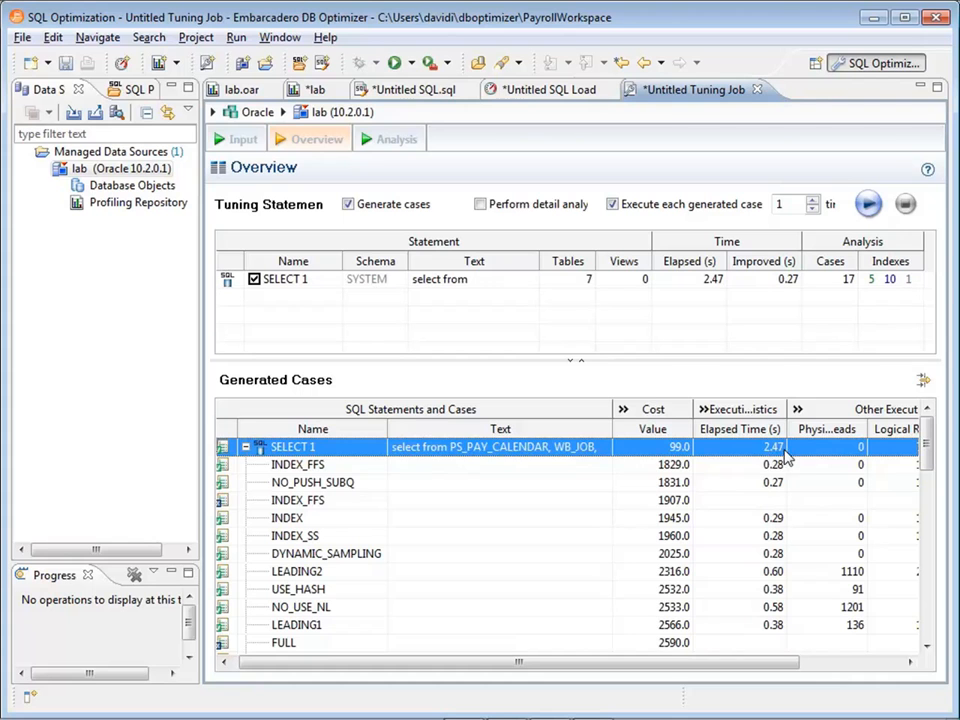
Show the SQL text of the faster INDEX_FFS generated case
left_click(296, 464)
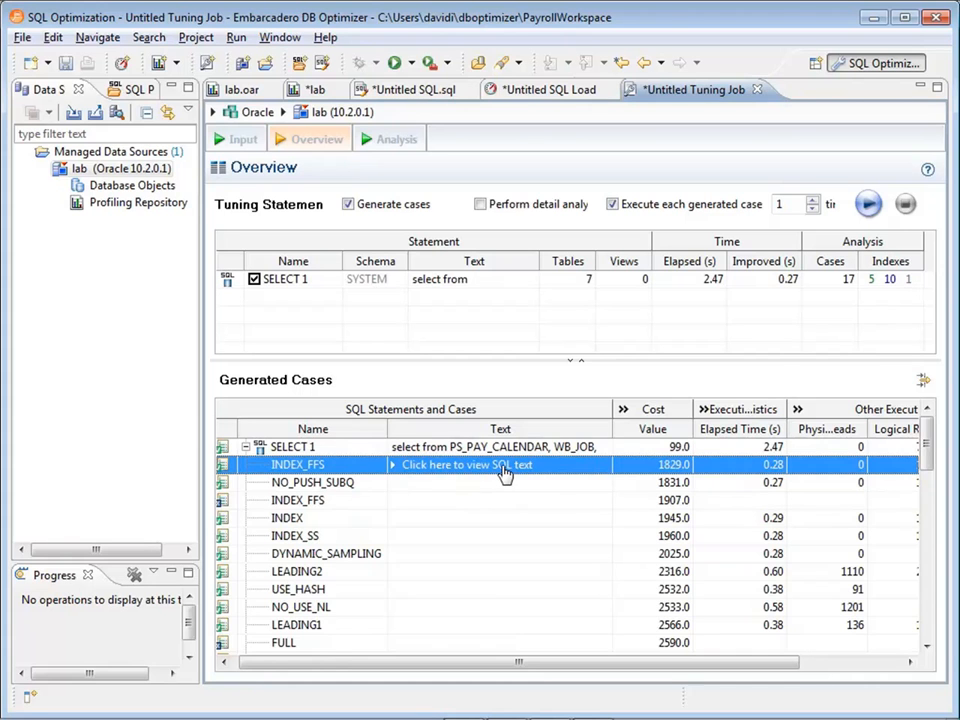
left_click(466, 464)
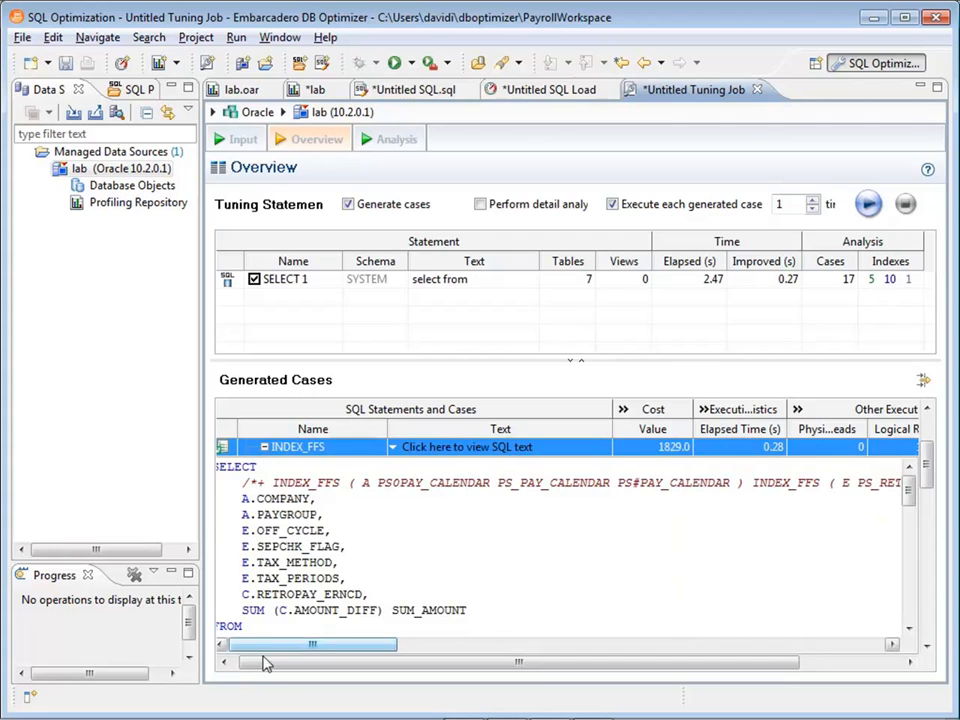
scroll("down", 3)
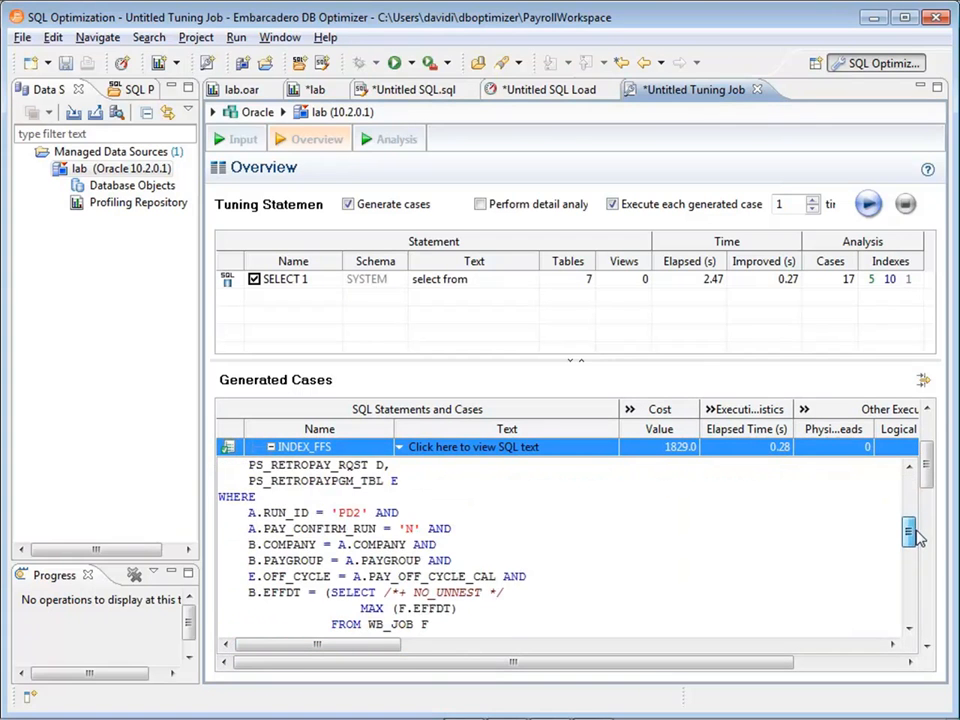
scroll("down", 3)
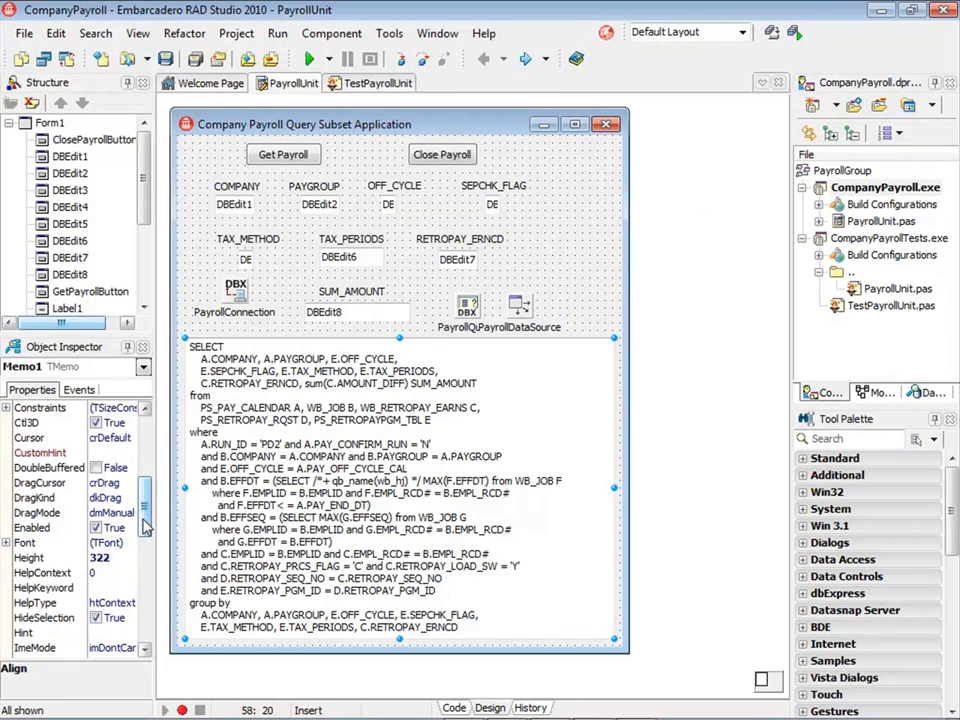
Paste the tuned INDEX_FFS SQL into Memo1's Lines and run the app to Get Payroll
scroll("down", 3)
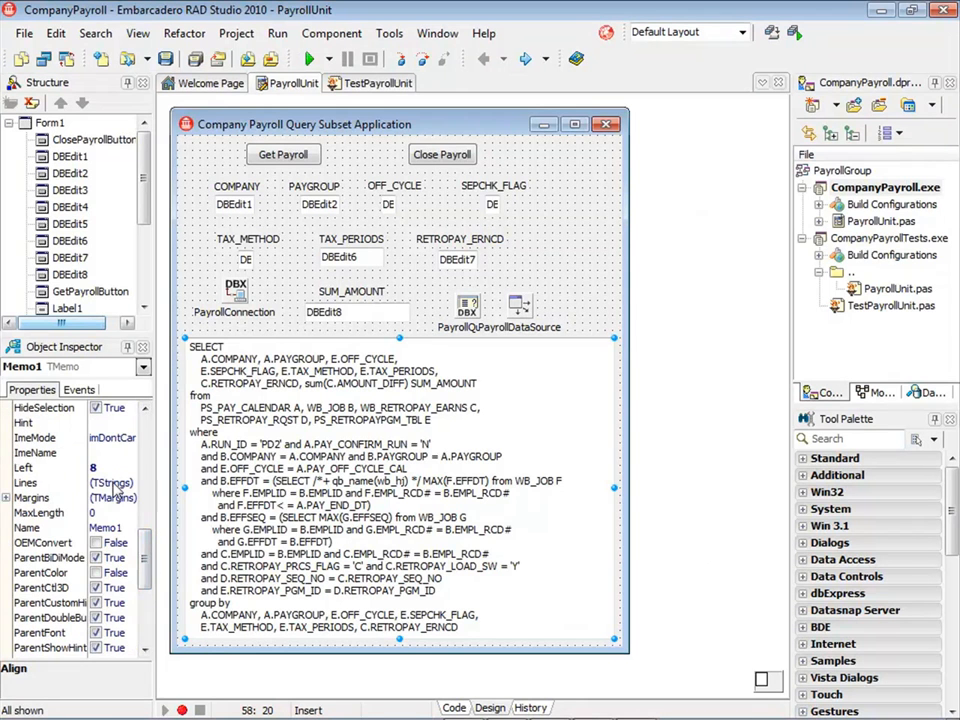
left_click(128, 482)
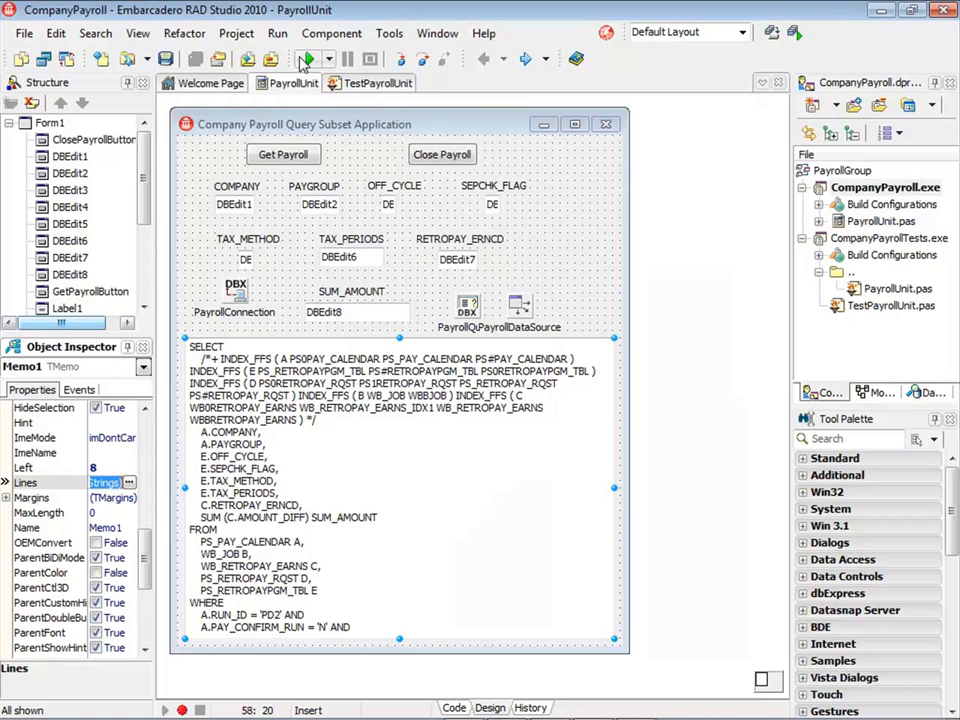
left_click(304, 60)
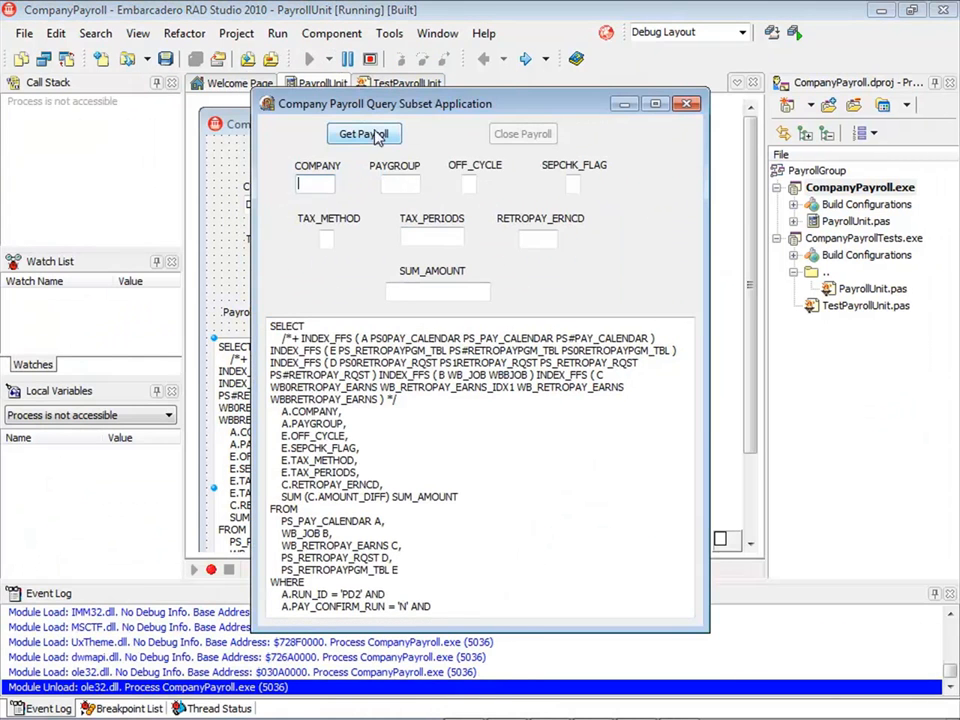
left_click(364, 132)
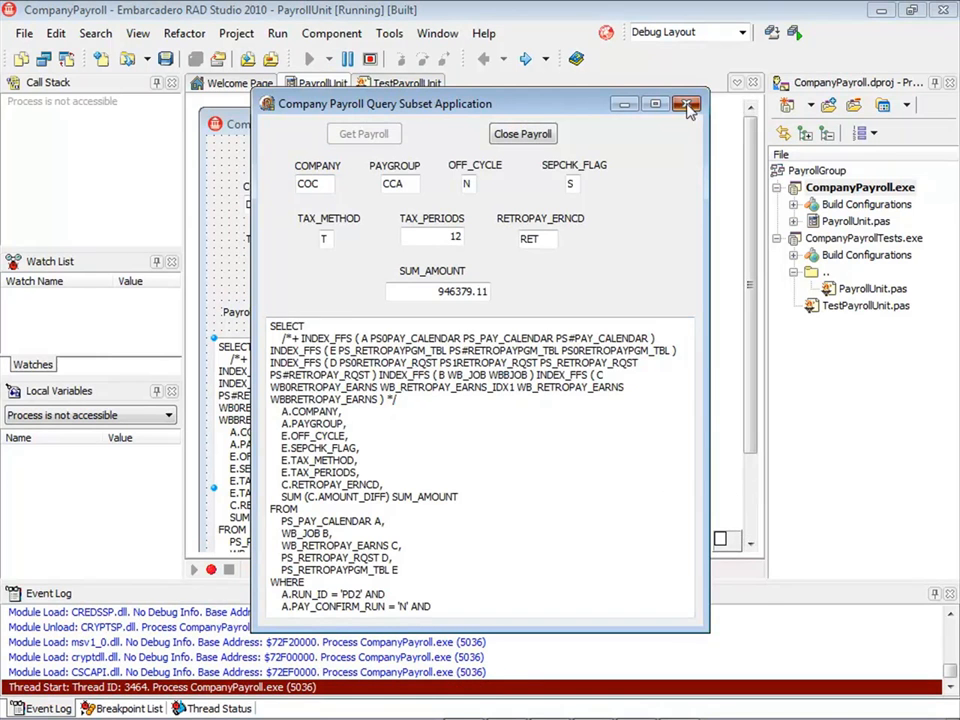
Close the payroll app and run its DUnit tests, which pass
left_click(688, 104)
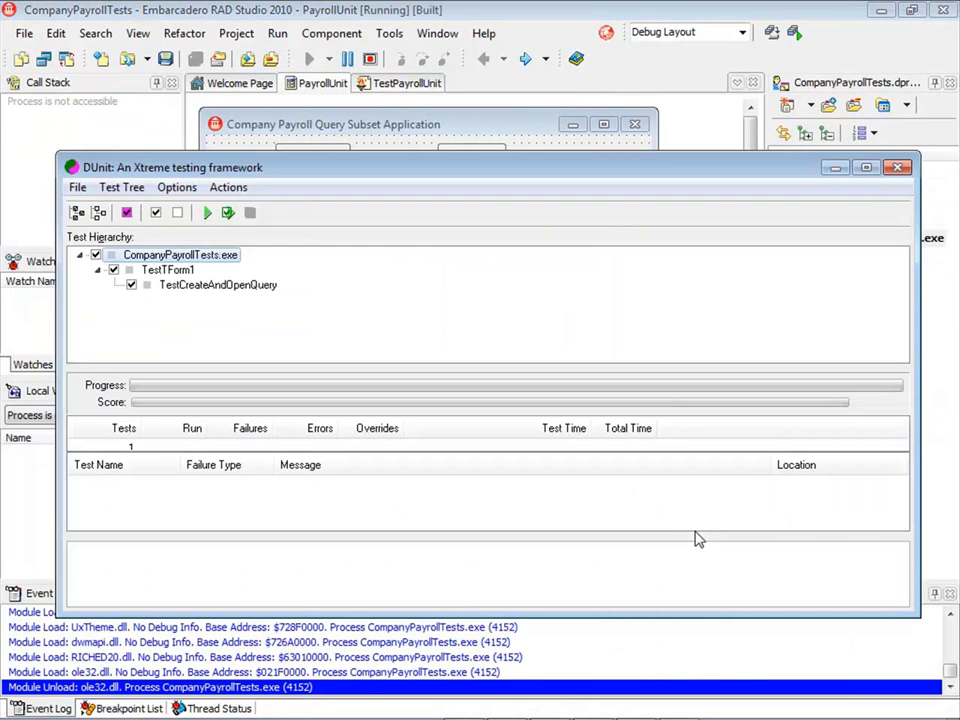
left_click(208, 212)
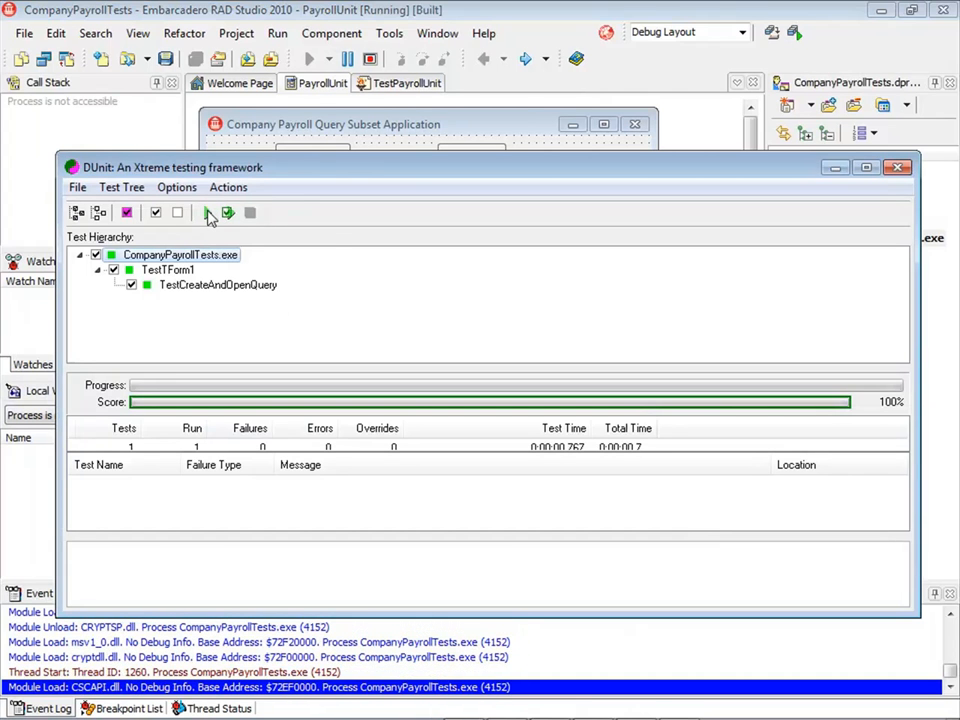